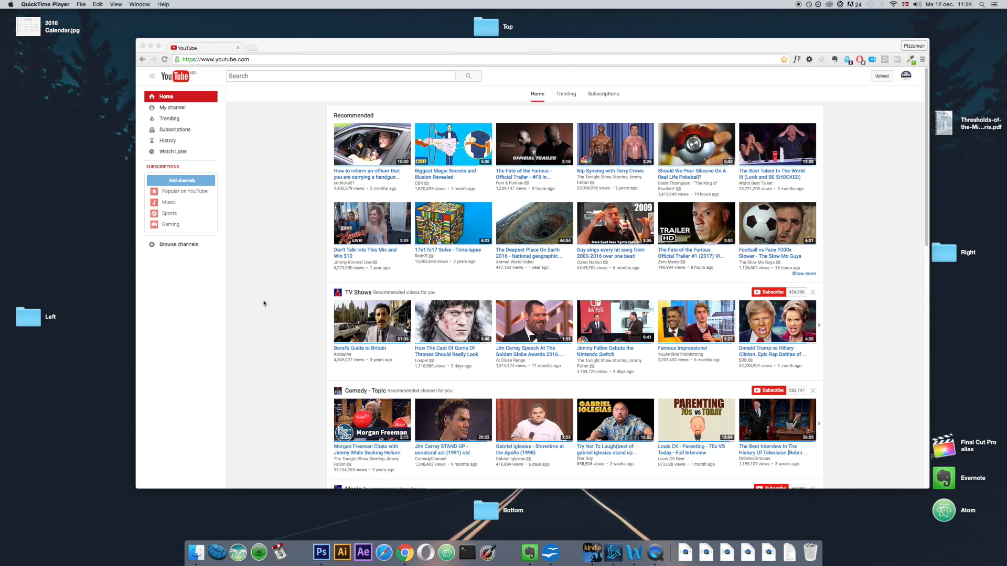
pyautogui.moveTo(293, 45)
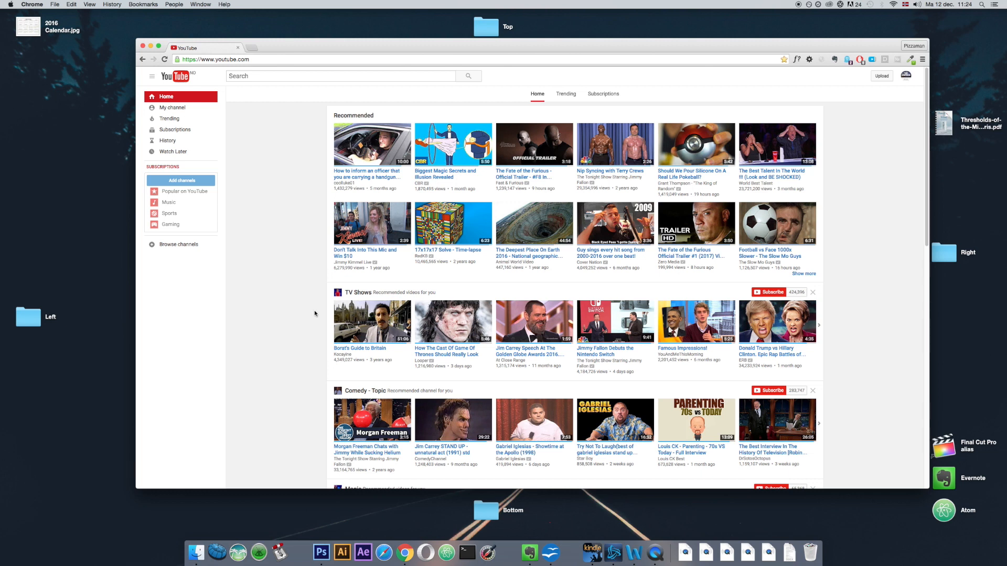
pyautogui.moveTo(301, 207)
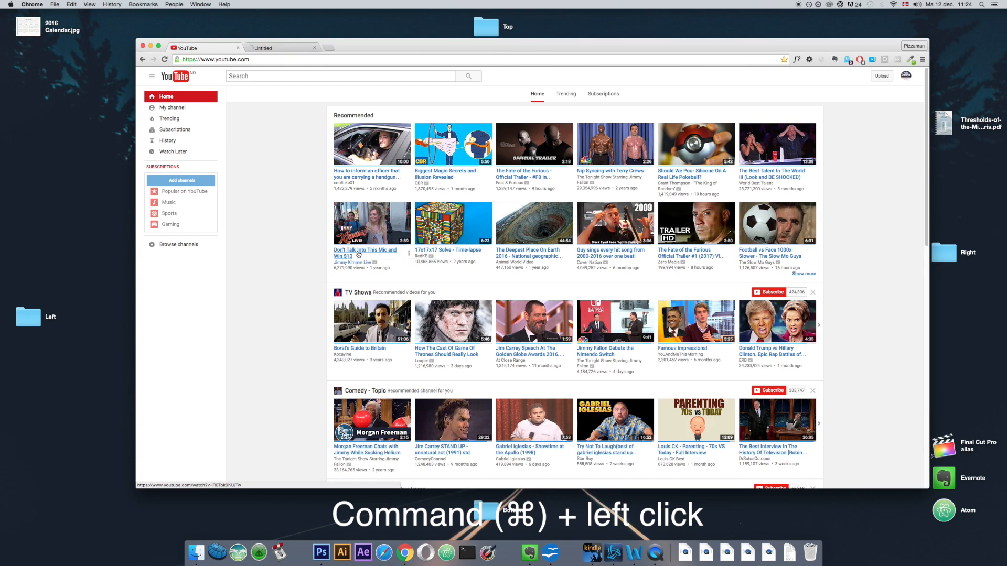
# Step: View the Don't Talk Into This Mic video tab, then switch back to the YouTube homepage tab
pyautogui.click(365, 252)
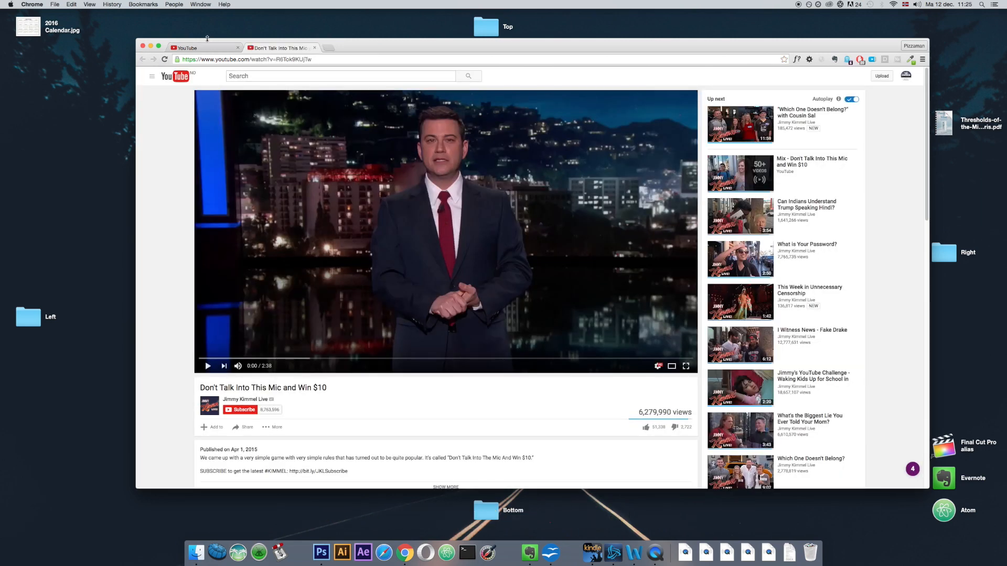
pyautogui.click(175, 76)
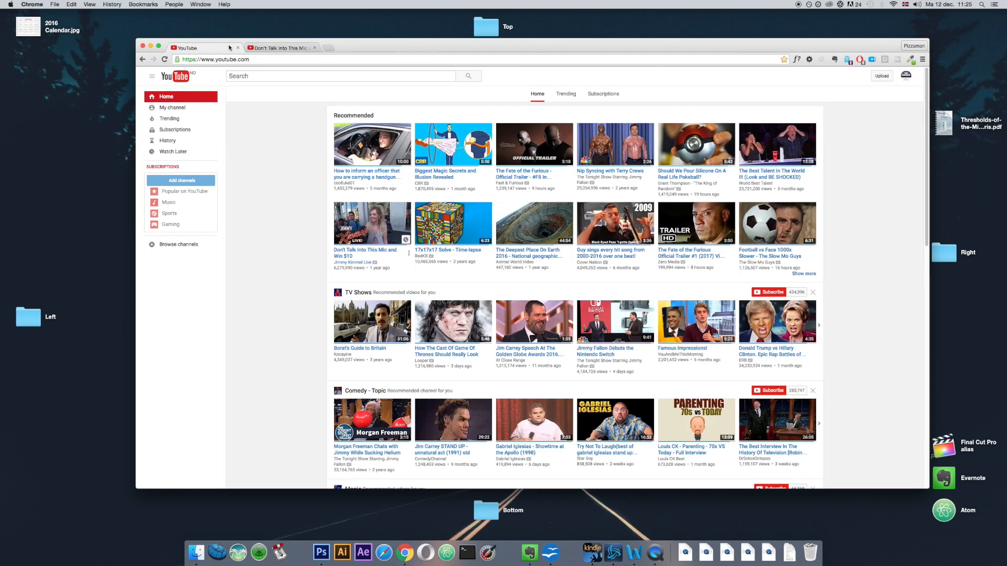